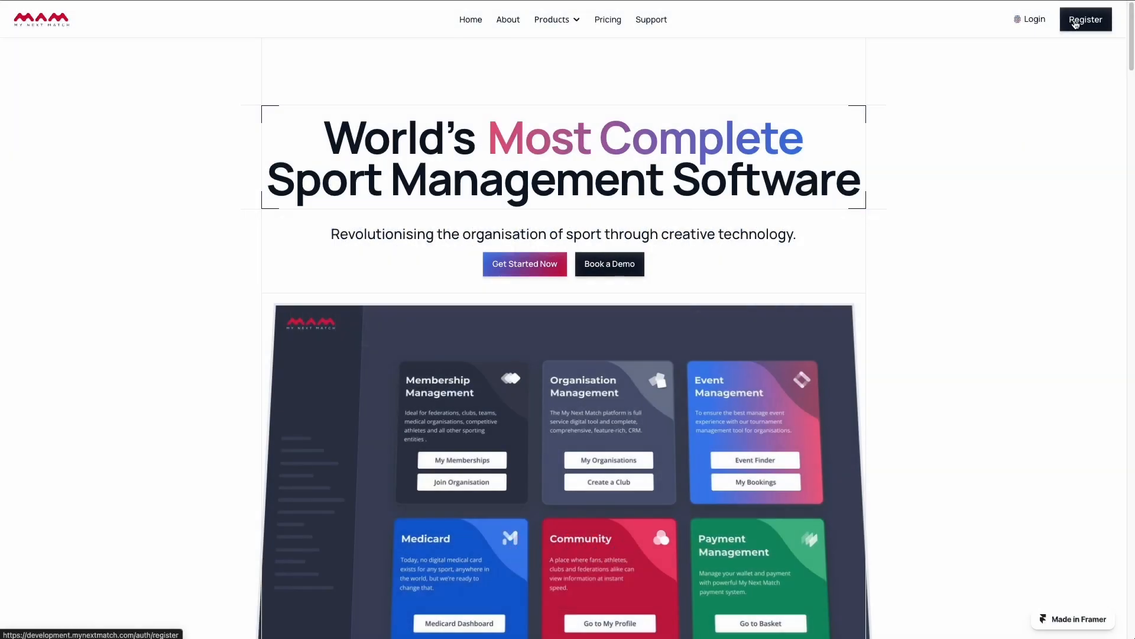
Step: Use Register in the top navigation to reach the account sign-in page
left_click(1086, 19)
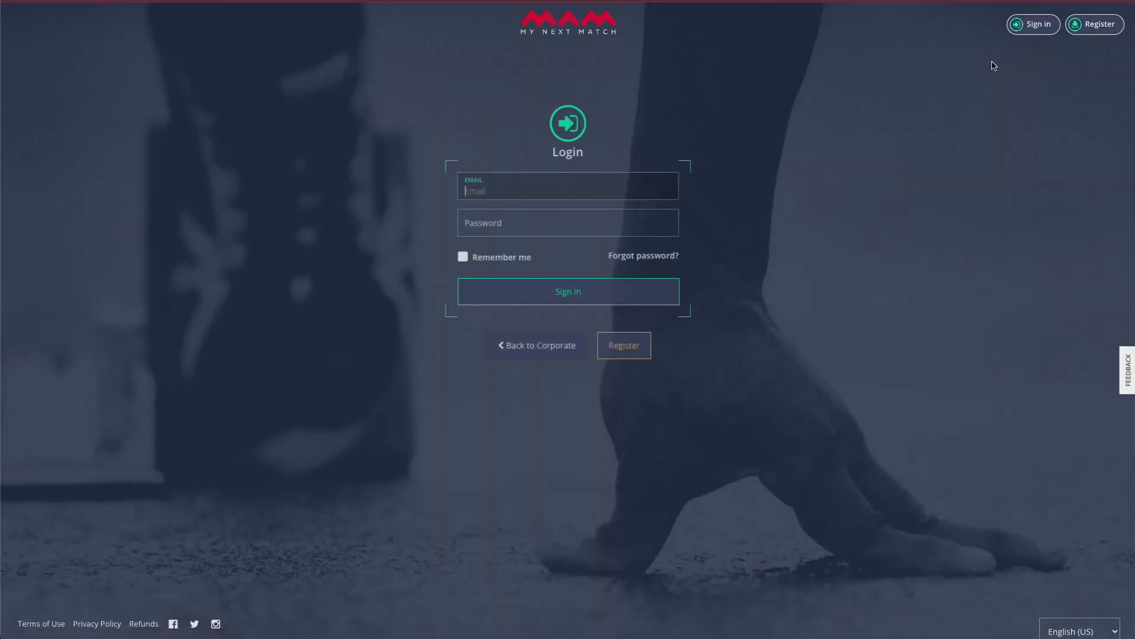
mouse_move(1086, 32)
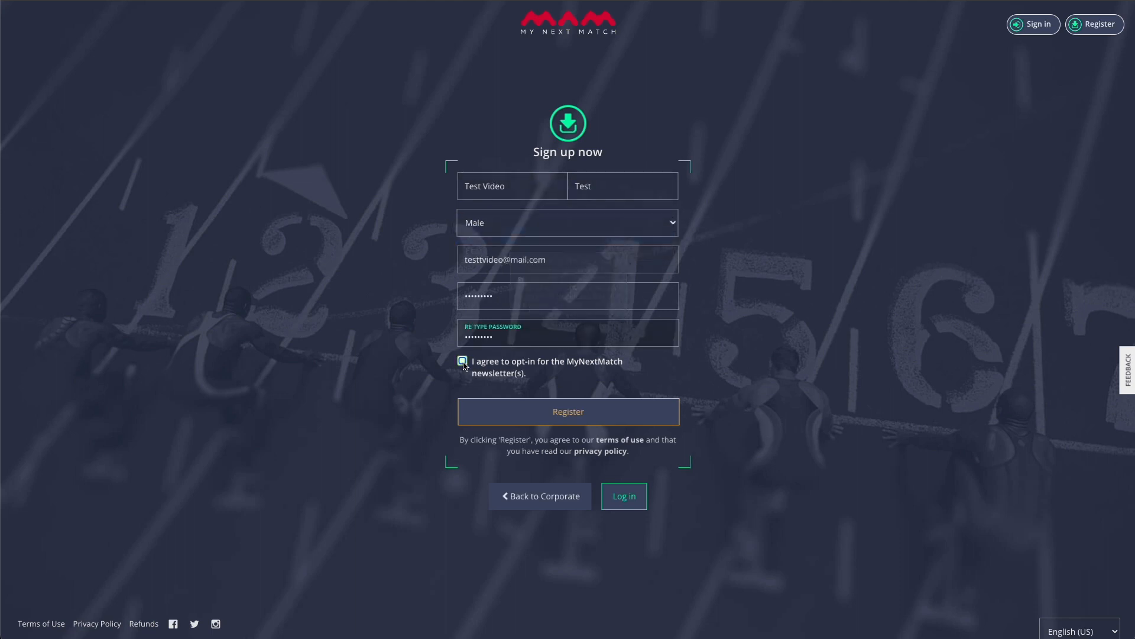
Step: Opt in to the newsletter and submit the new account registration
left_click(462, 361)
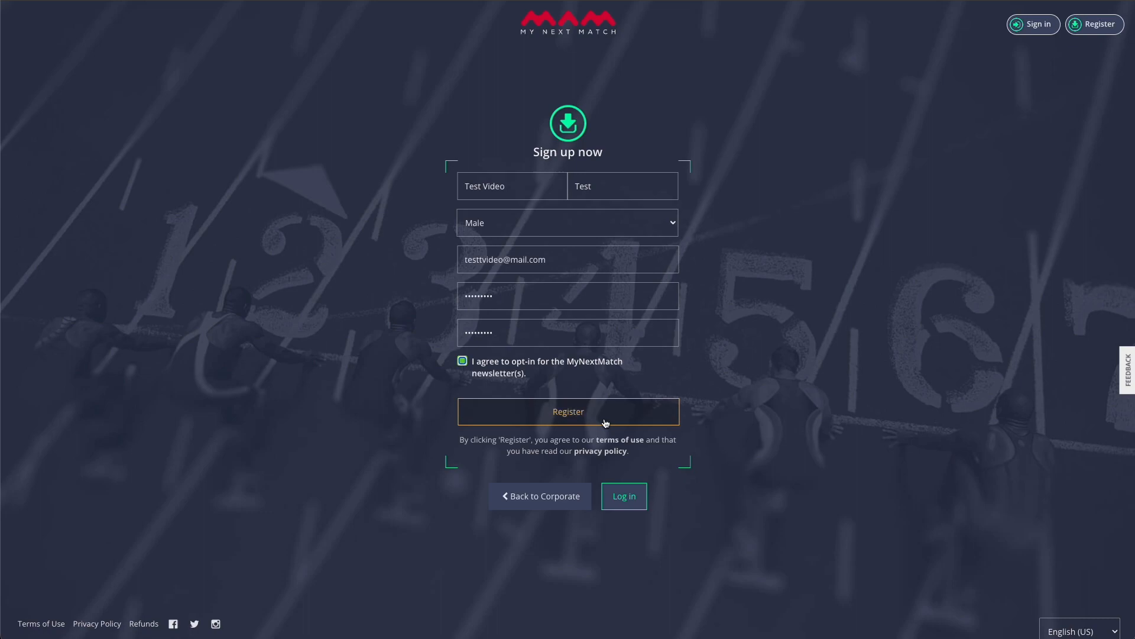
left_click(568, 412)
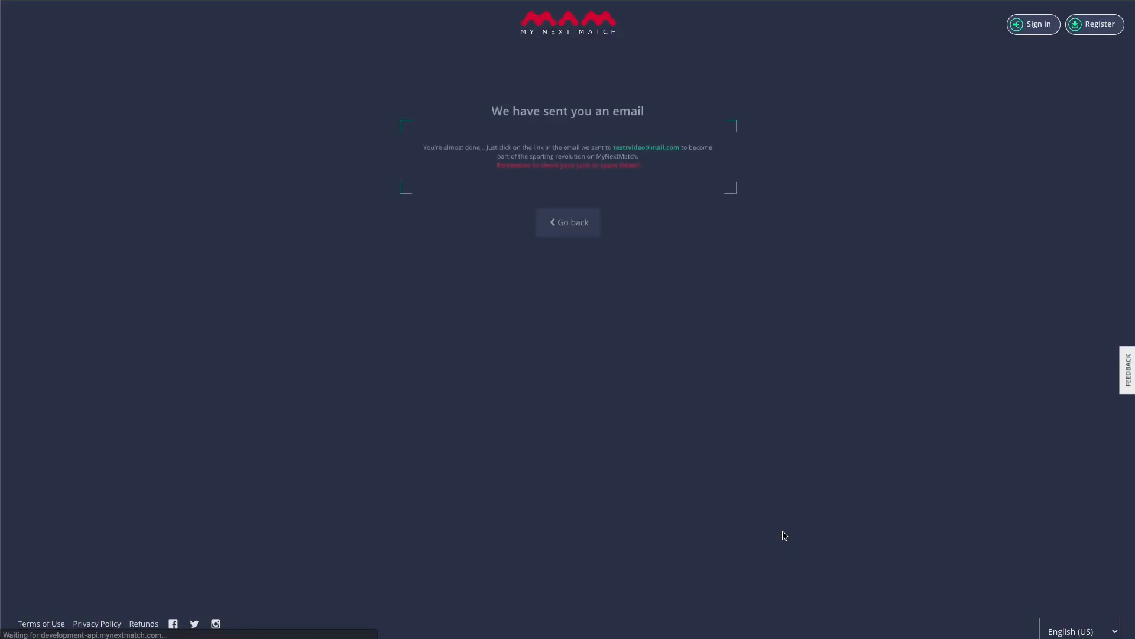
Step: Confirm the new account from the MailHog confirmation email
left_click_drag(491, 111, 669, 166)
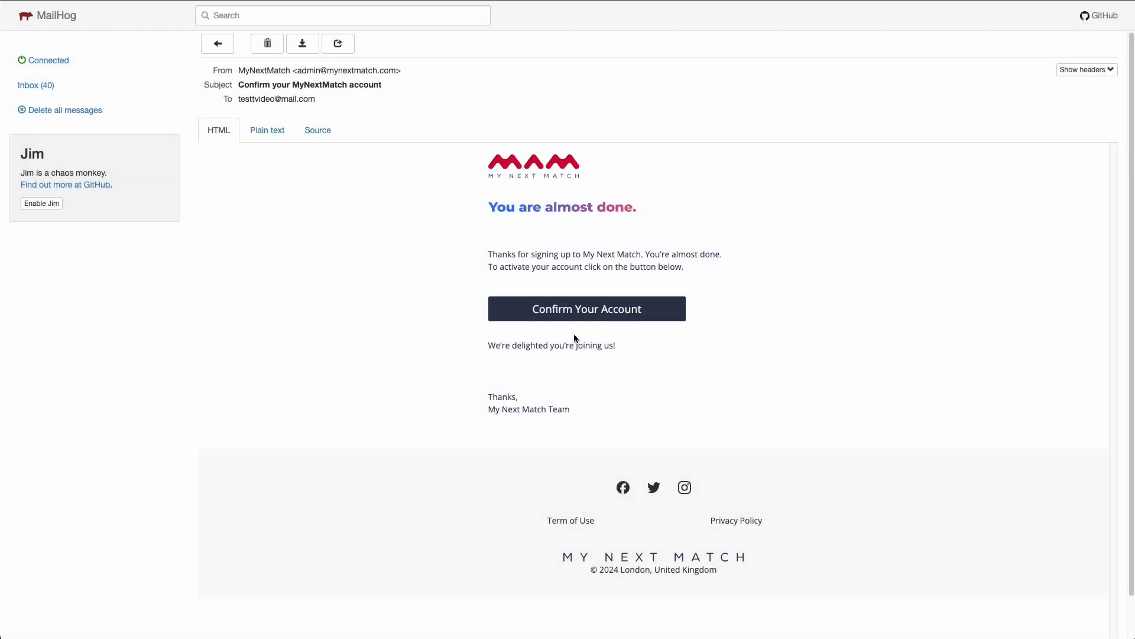
mouse_move(584, 338)
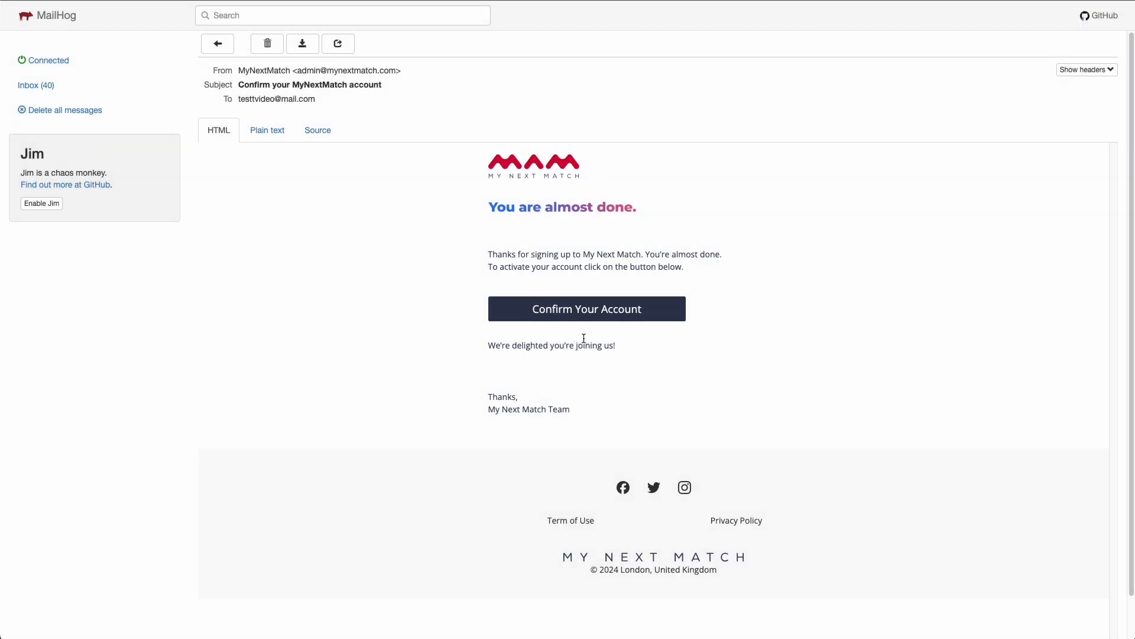
left_click(587, 309)
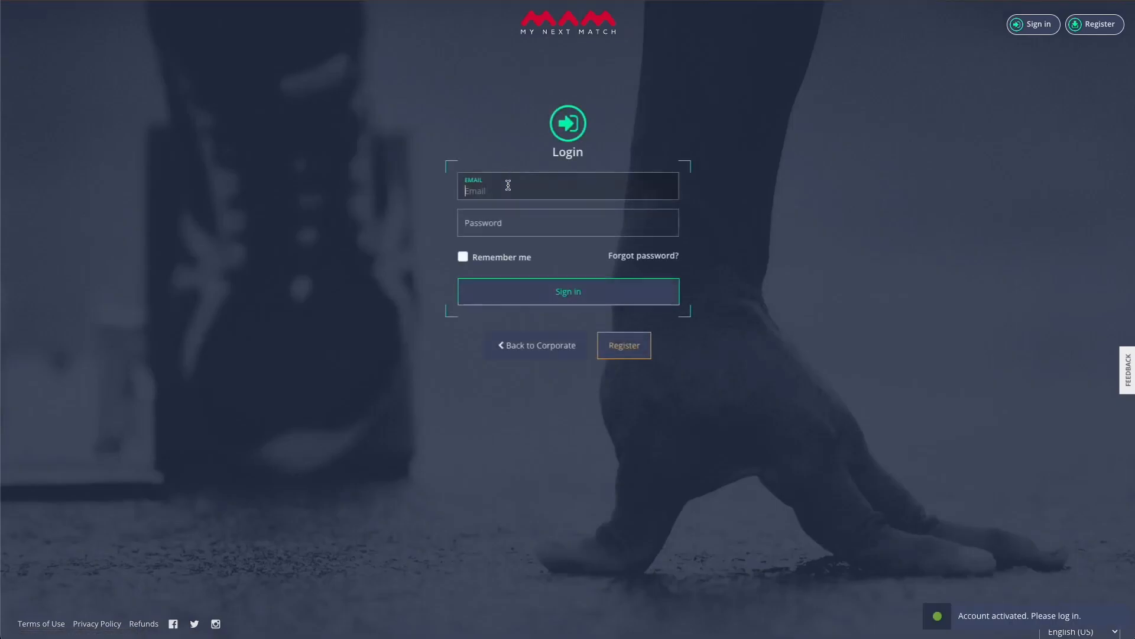
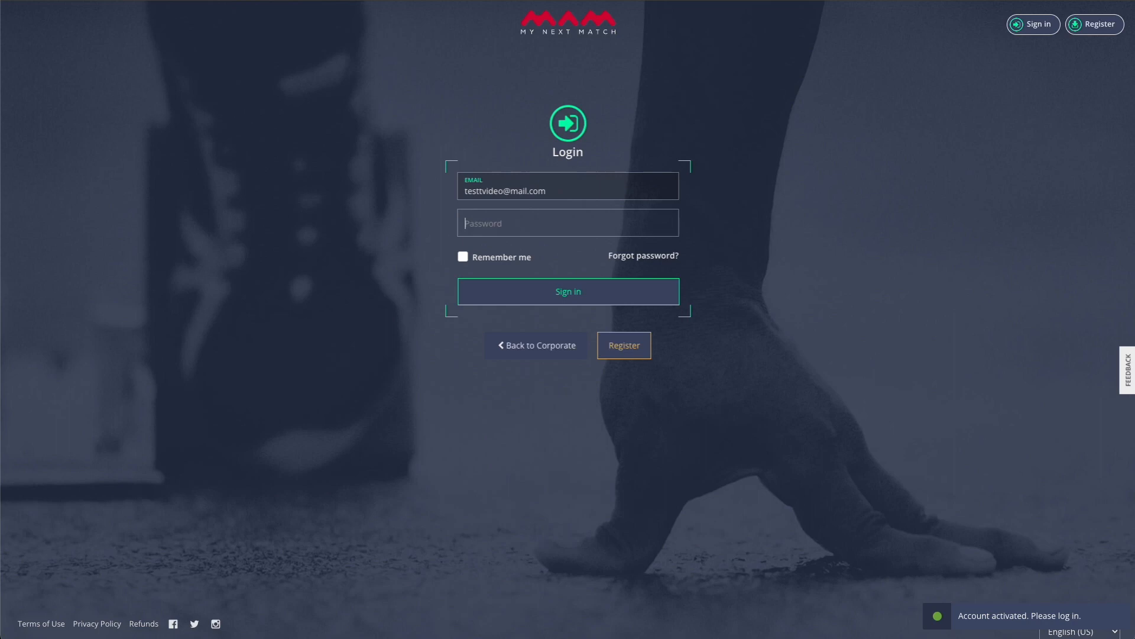
Step: Sign in with email 'testtvid' and the registered password
type("••••••••")
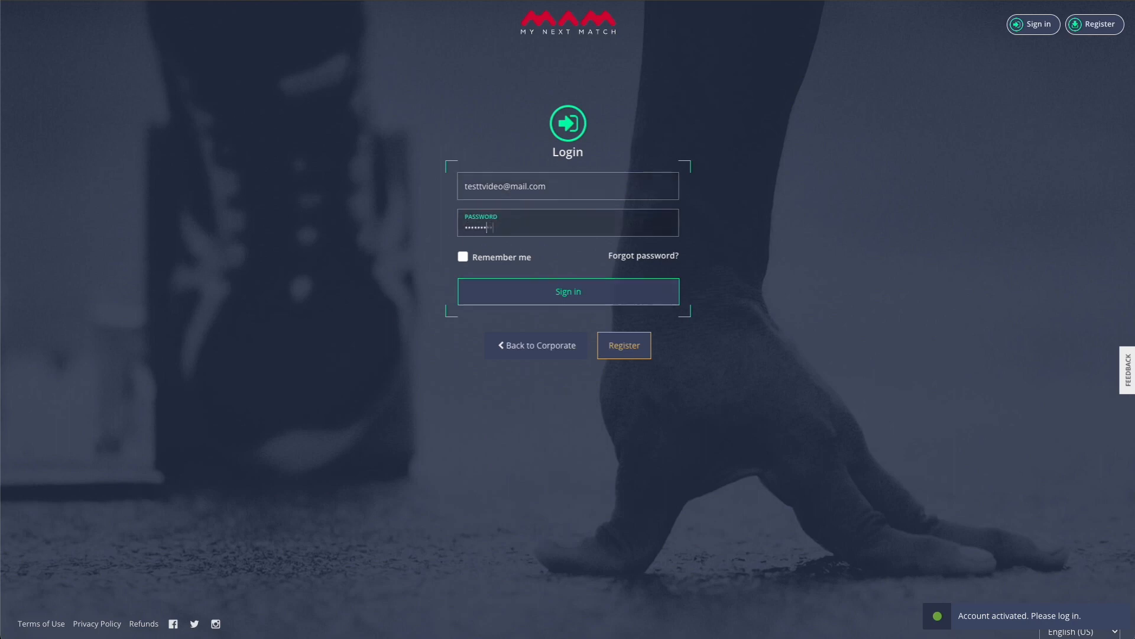
left_click(567, 291)
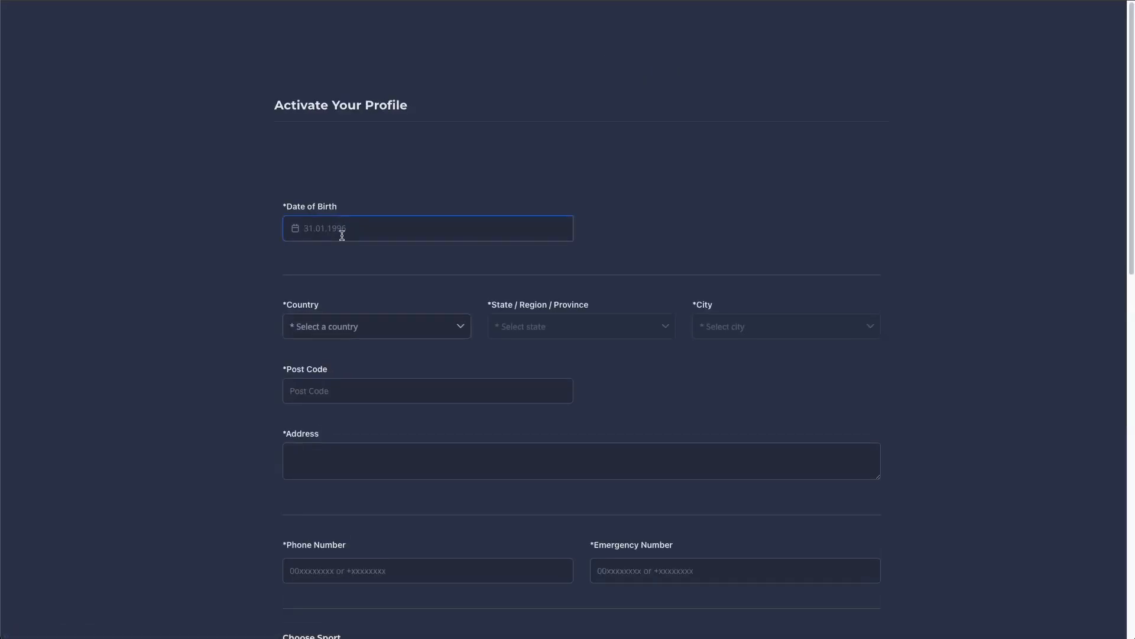
Step: Enter post code 00123123 and matching phone/emergency digits in the Activate Your Profile form
left_click(427, 228)
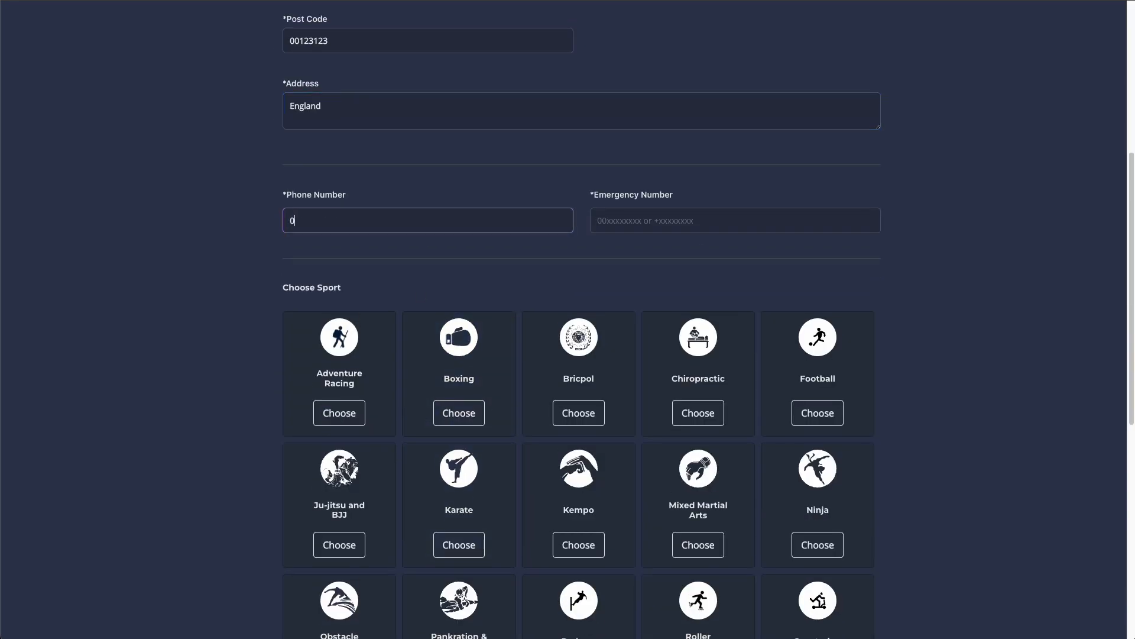
type("00123123123123")
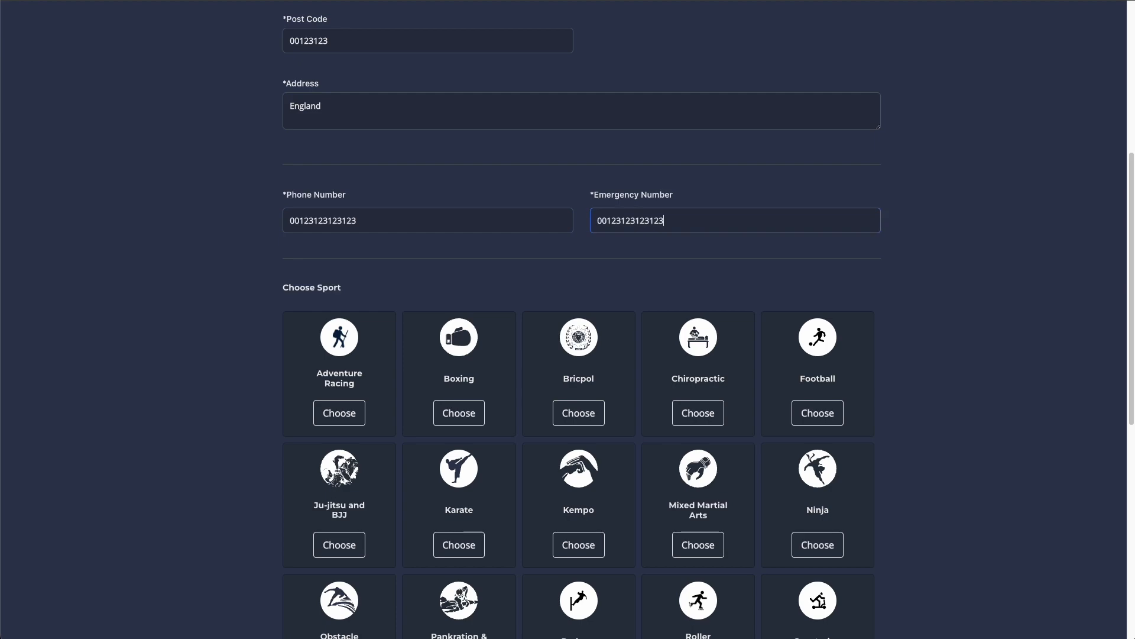